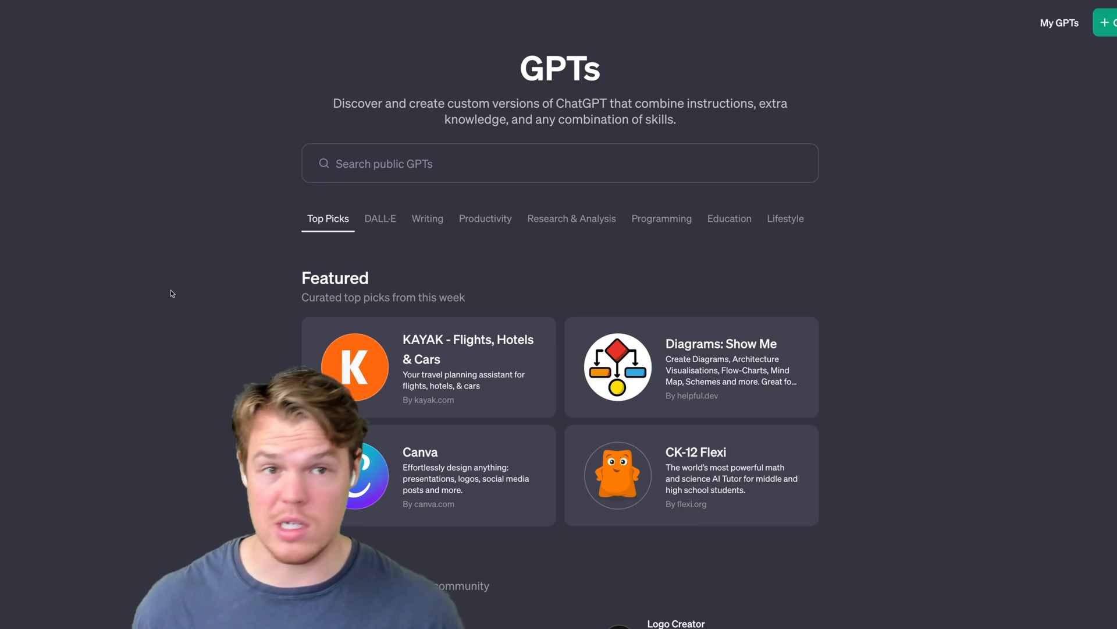
mouse_move(264, 278)
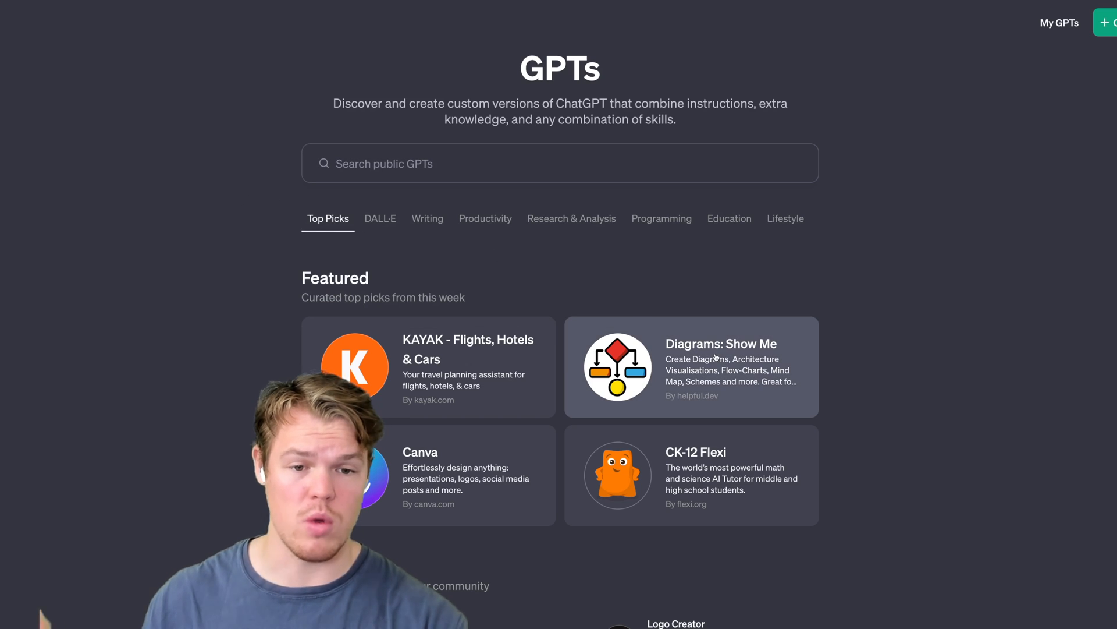
Step: Open the Diagrams: Show Me card from the Featured GPTs
click(690, 366)
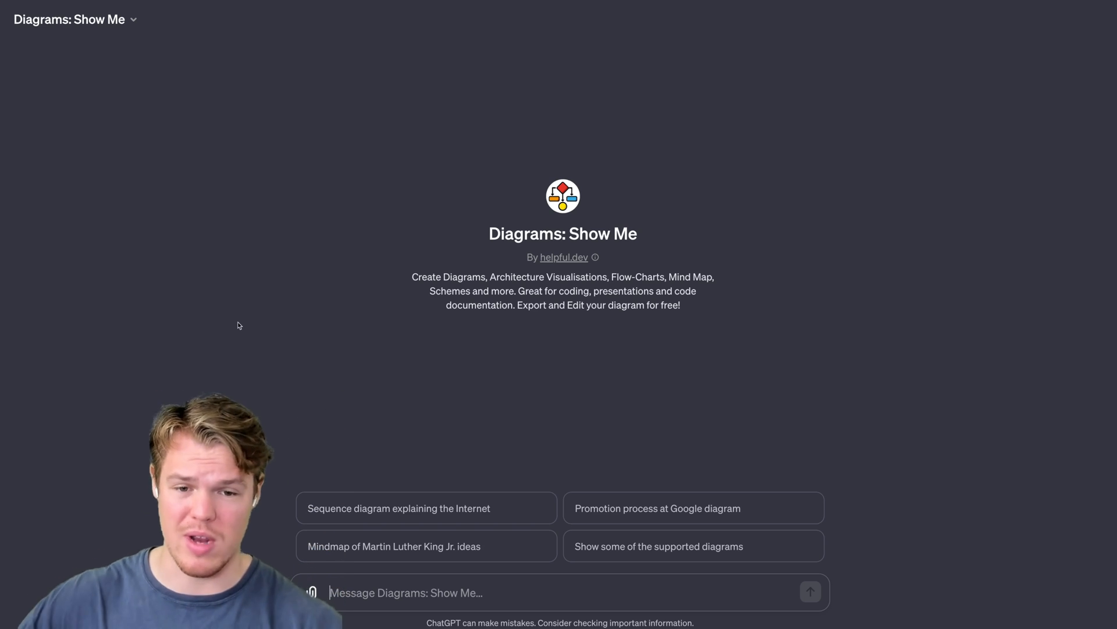
Step: Send 'Can you create a sequence diagram for an online shopping checkout process?'
text(Can you create a sequence diagram for an online shopping checkout process?)
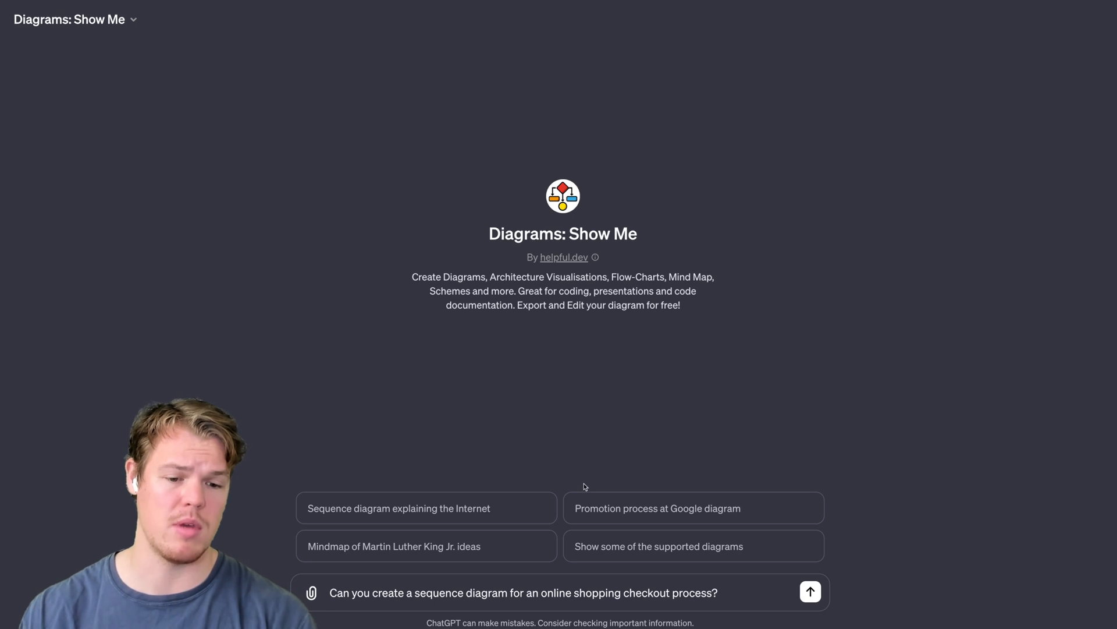
click(810, 591)
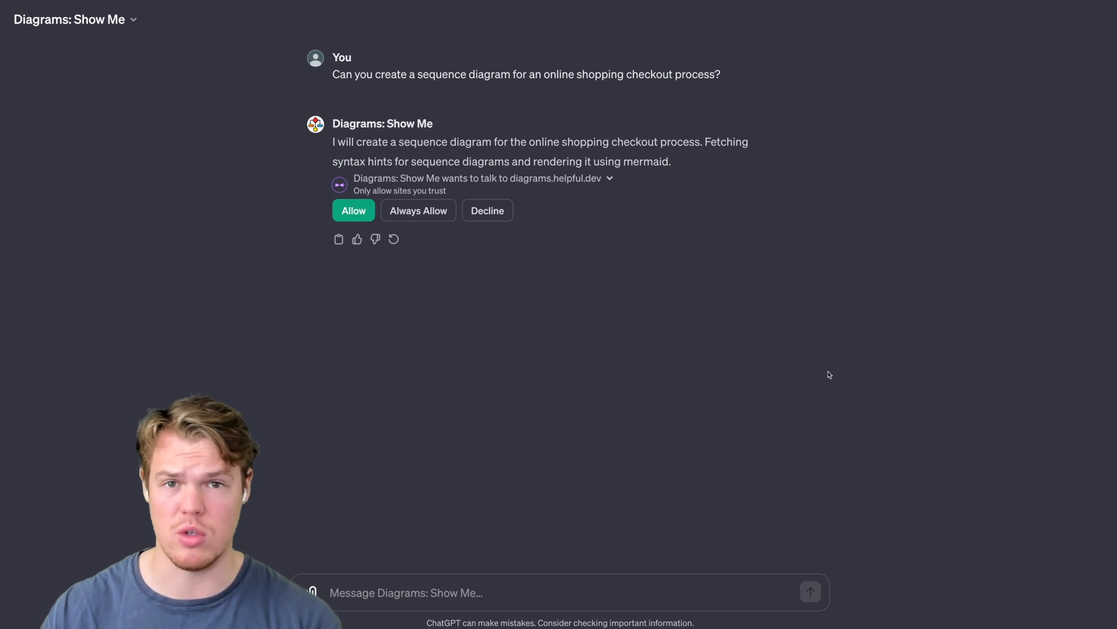
mouse_move(463, 90)
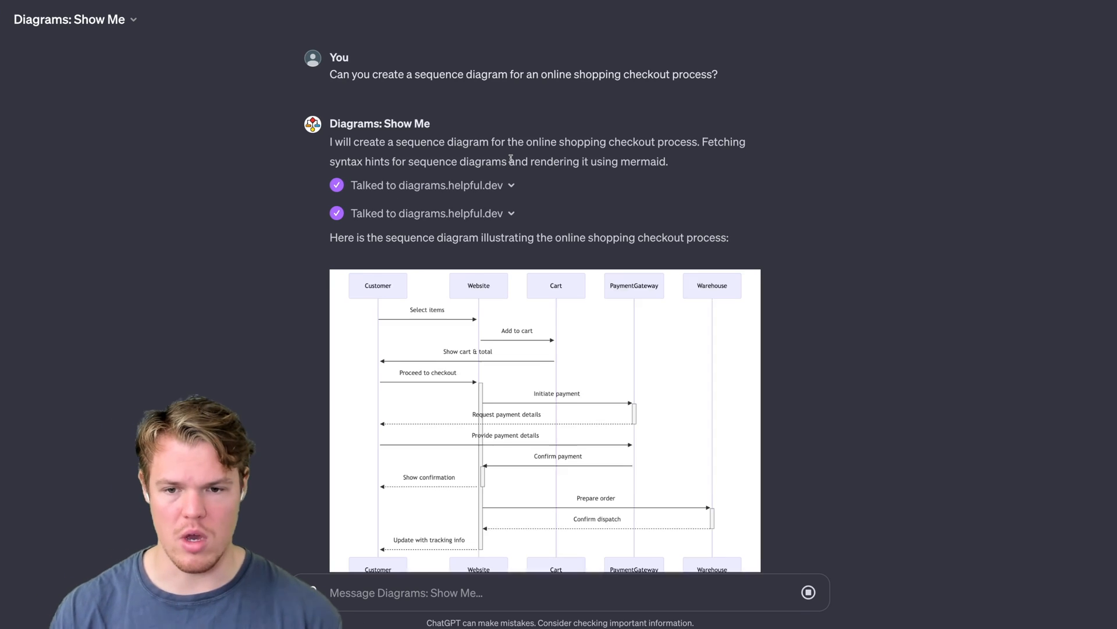
scroll(down, 3)
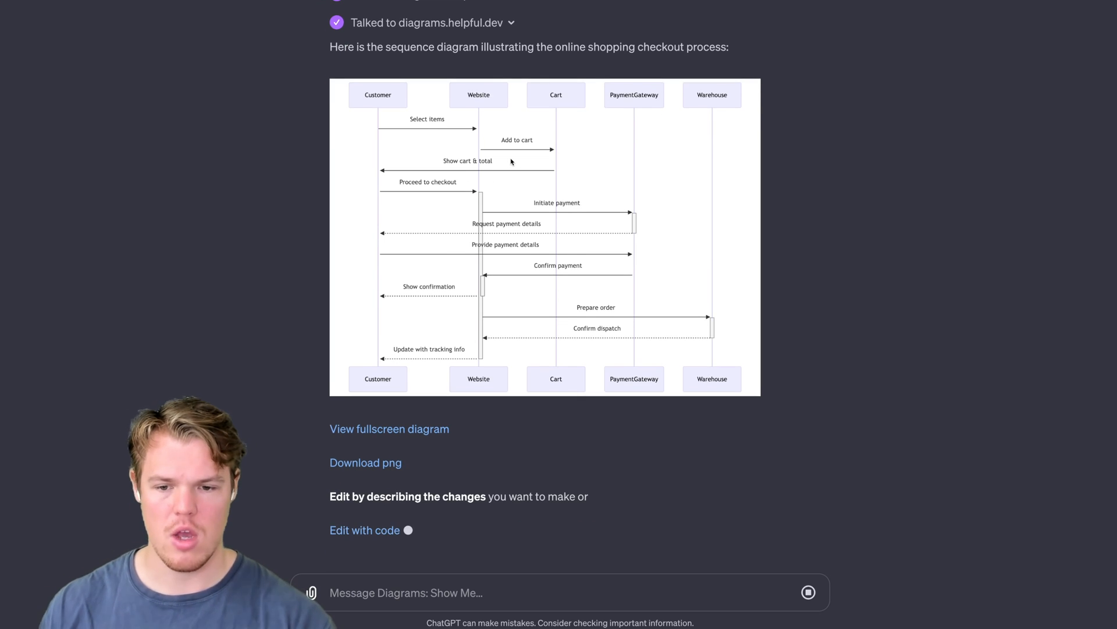
scroll(up, 3)
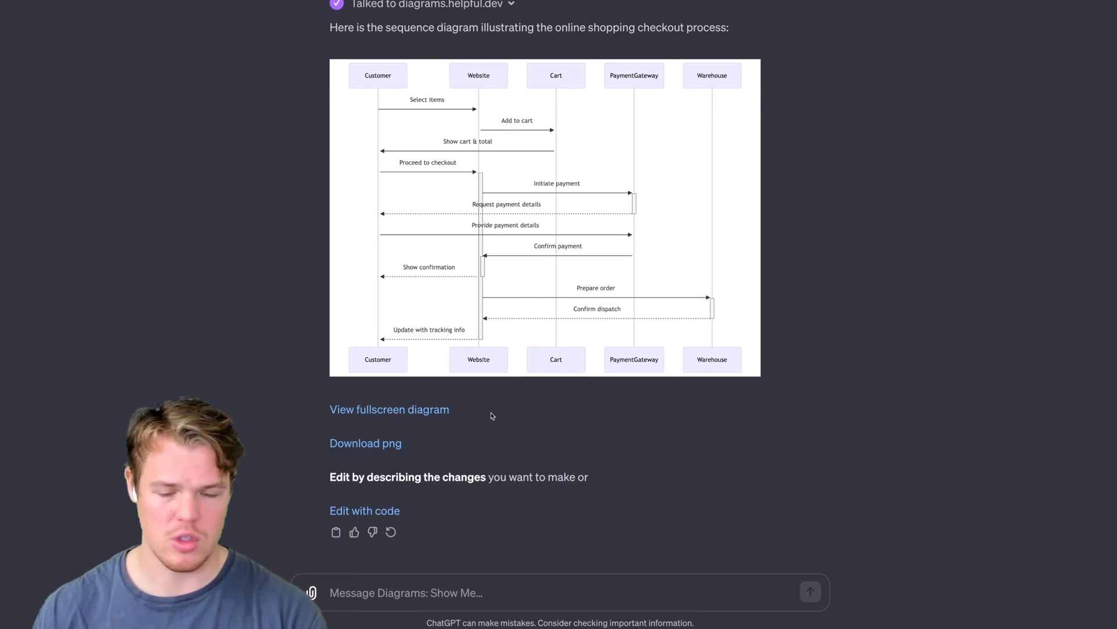
mouse_move(426, 416)
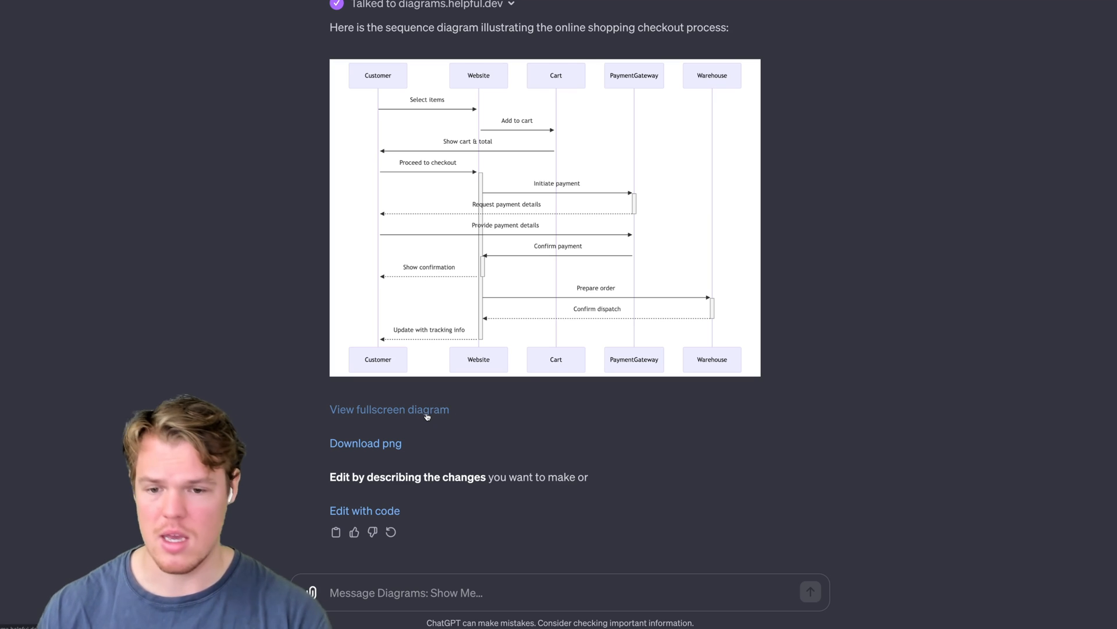
click(390, 409)
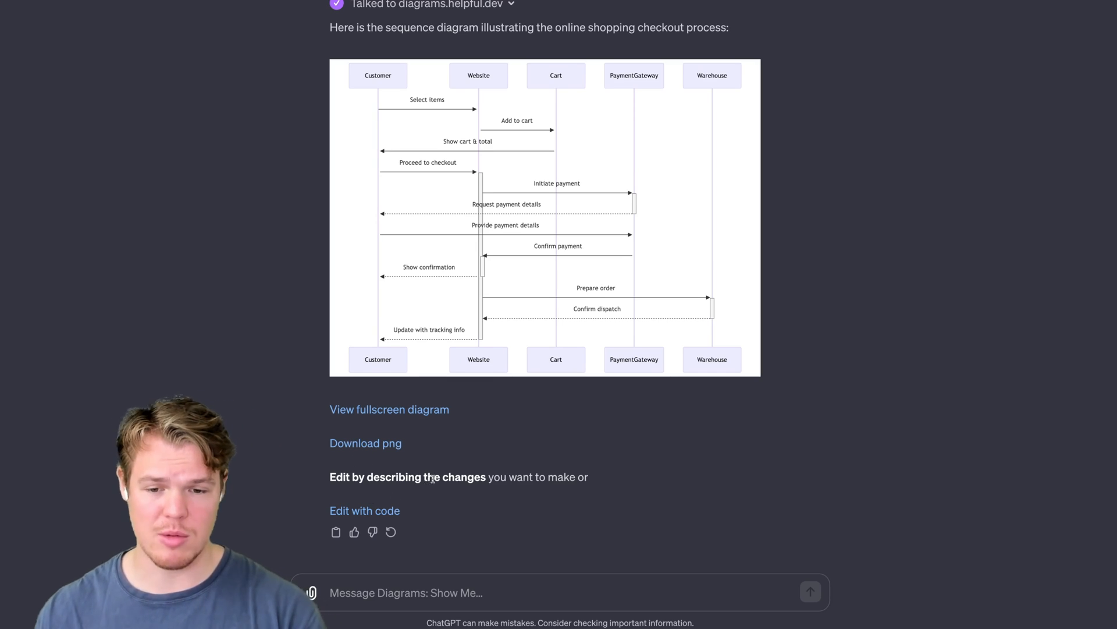
scroll(up, 3)
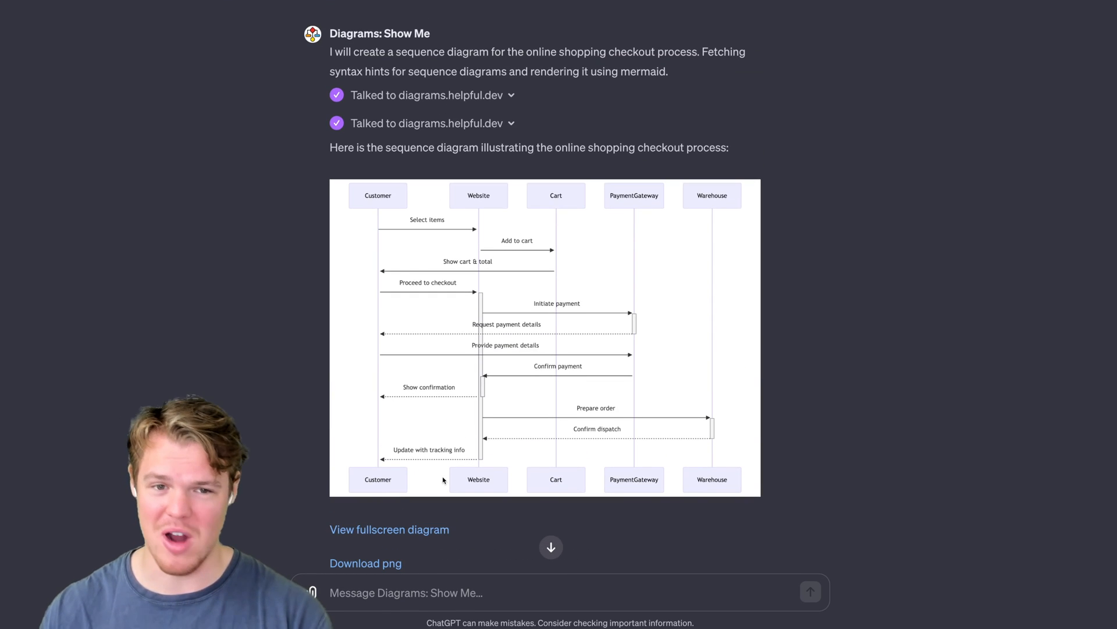
scroll(down, 3)
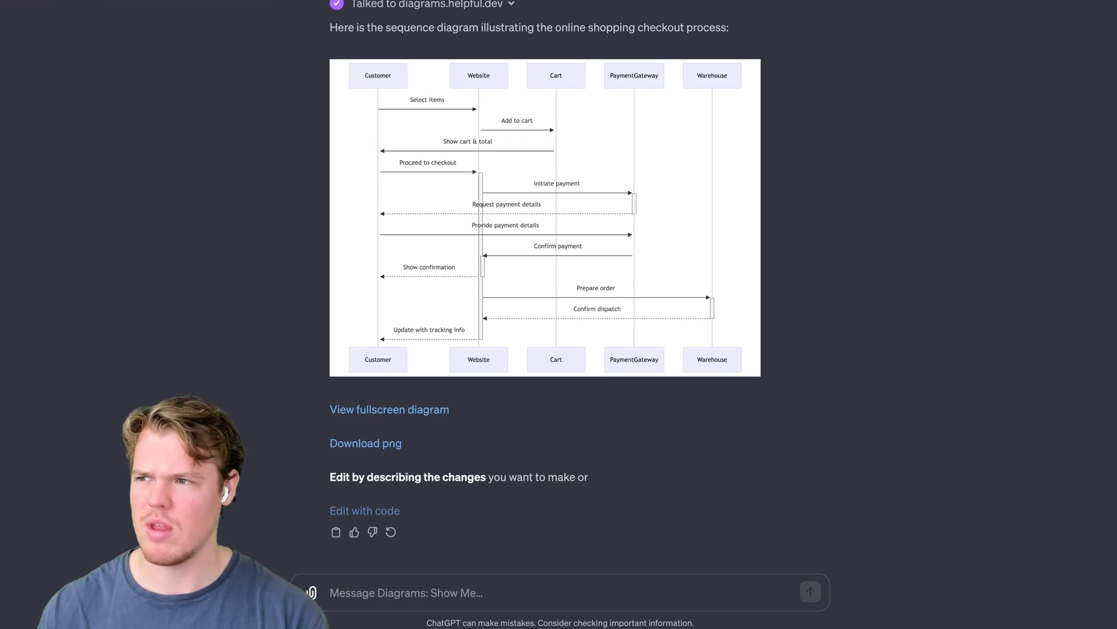
scroll(down, 3)
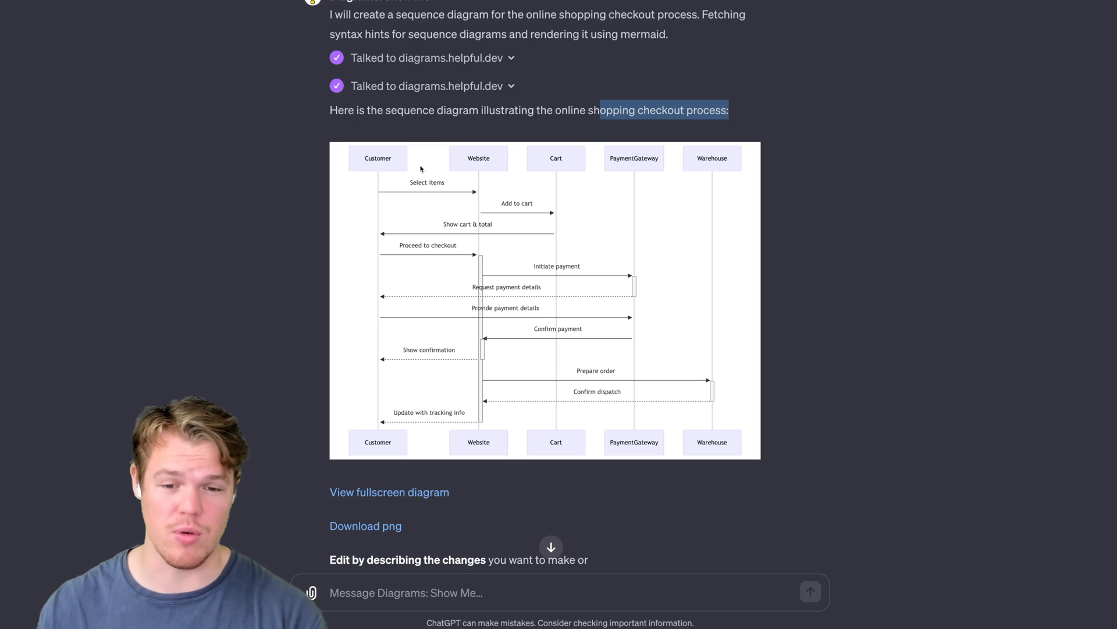
mouse_move(380, 171)
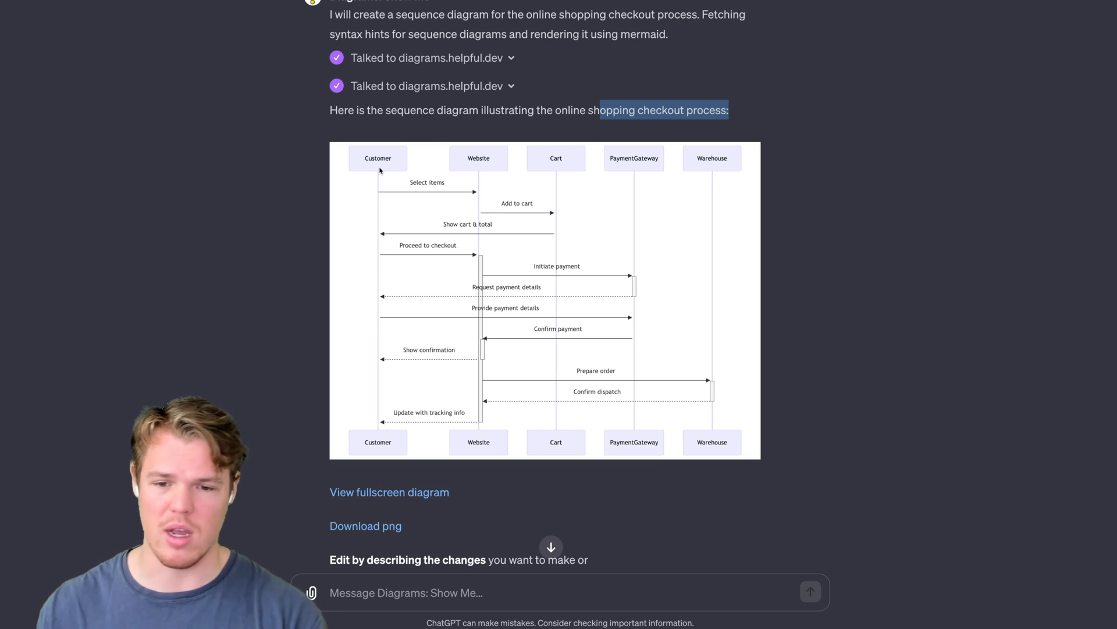
mouse_move(527, 218)
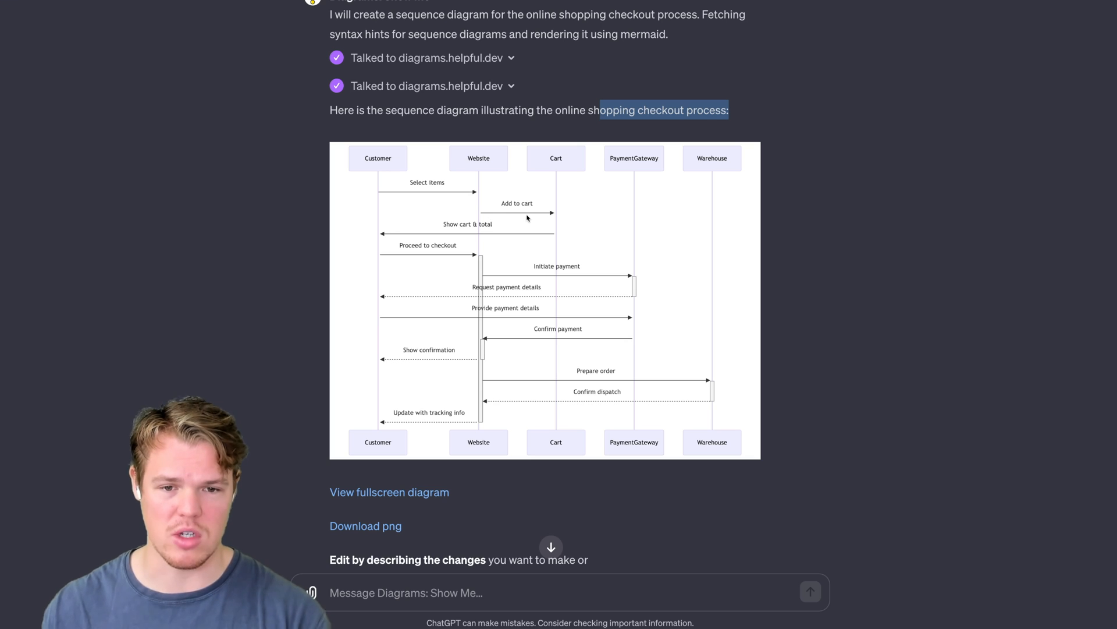
mouse_move(631, 355)
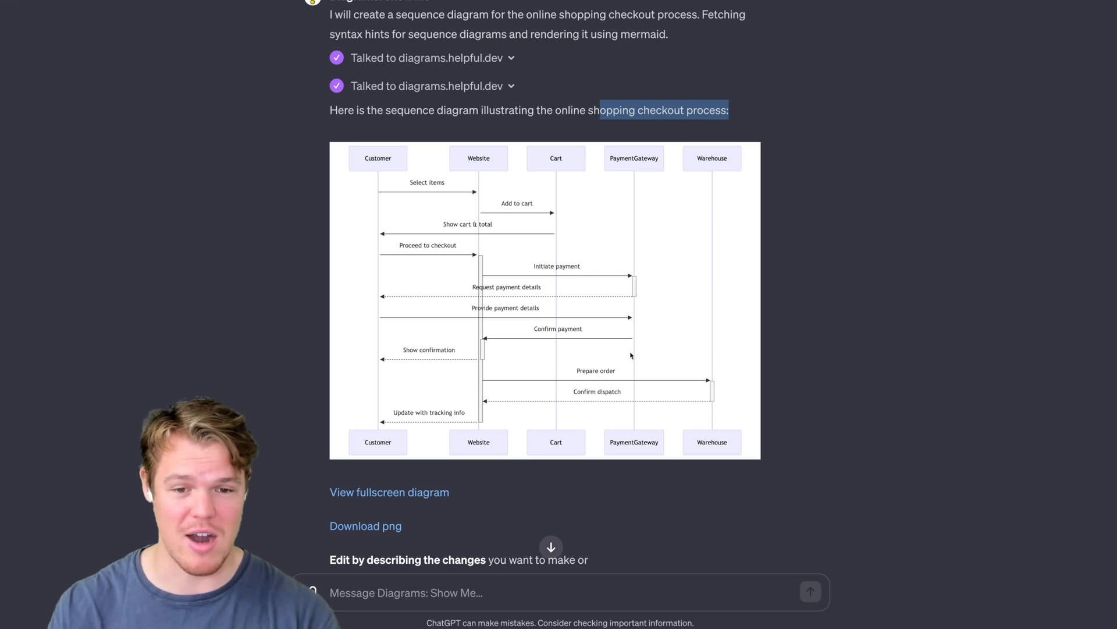
scroll(up, 3)
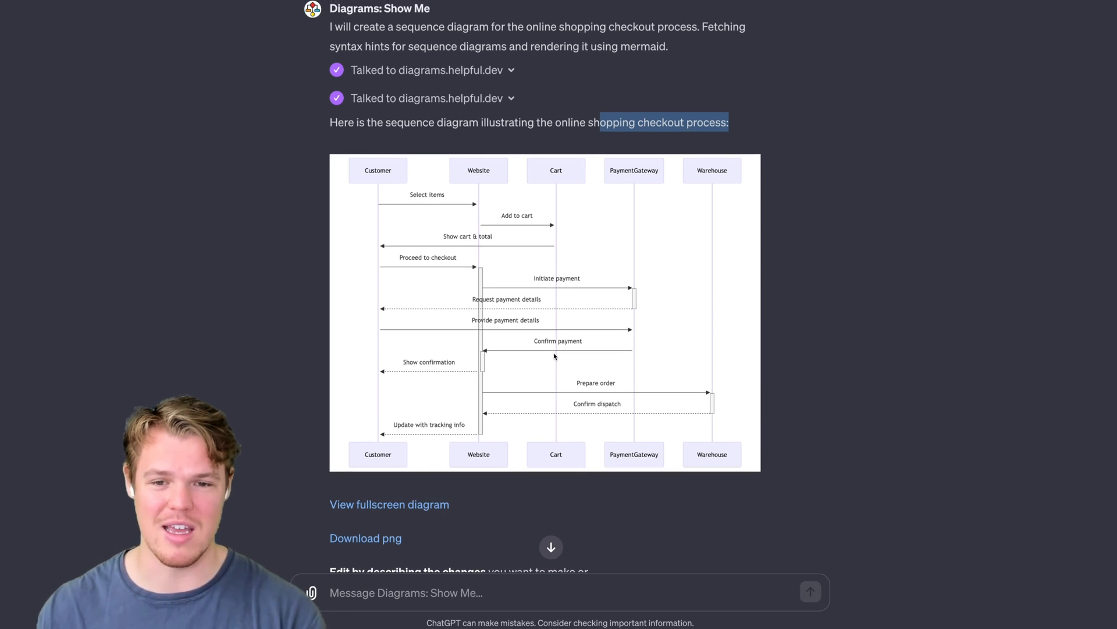
scroll(up, 3)
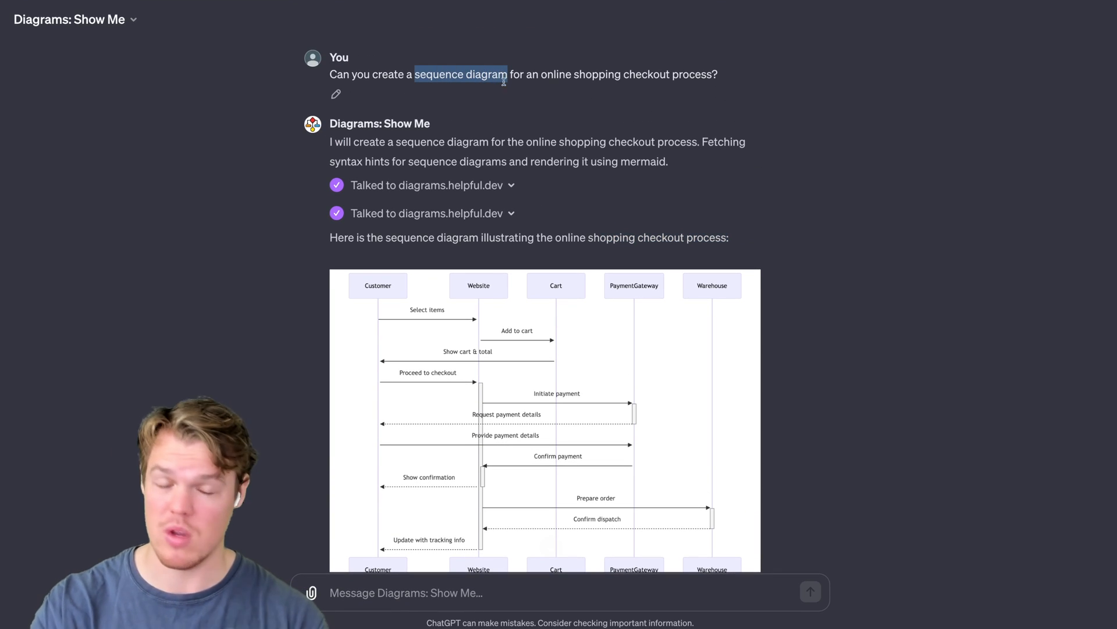
scroll(down, 3)
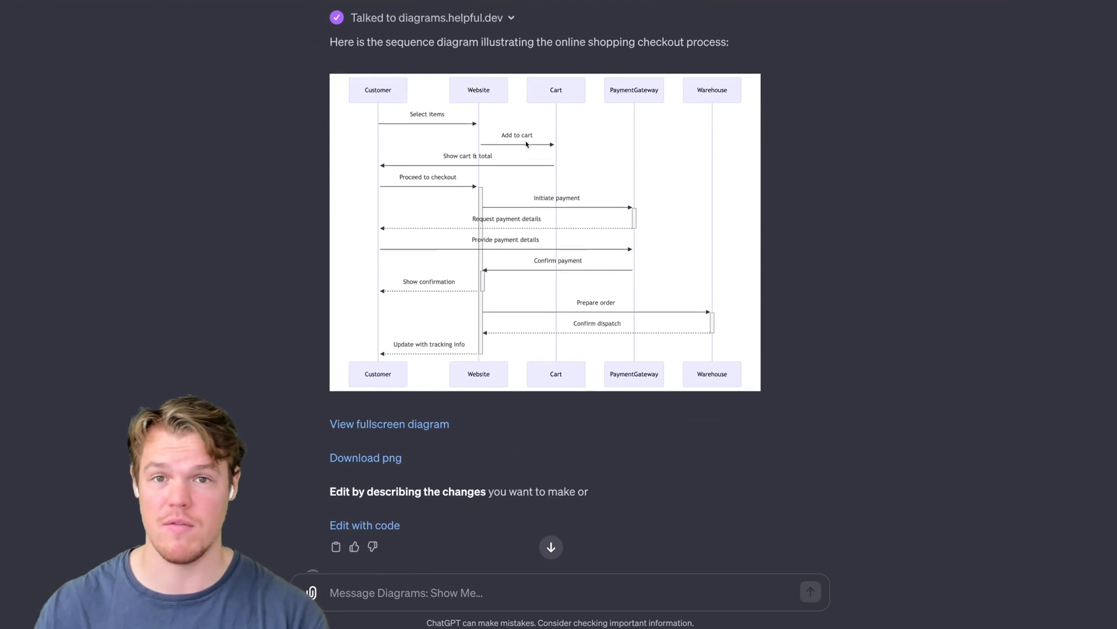
scroll(down, 3)
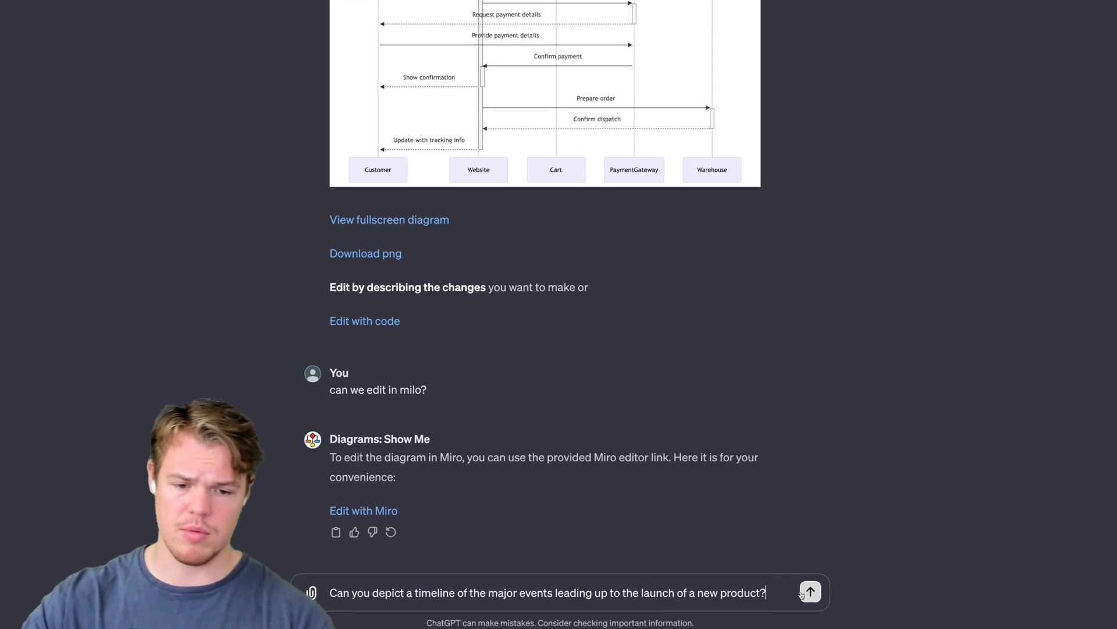
Step: Send the product-launch timeline request and scroll to the rendered diagram
click(811, 593)
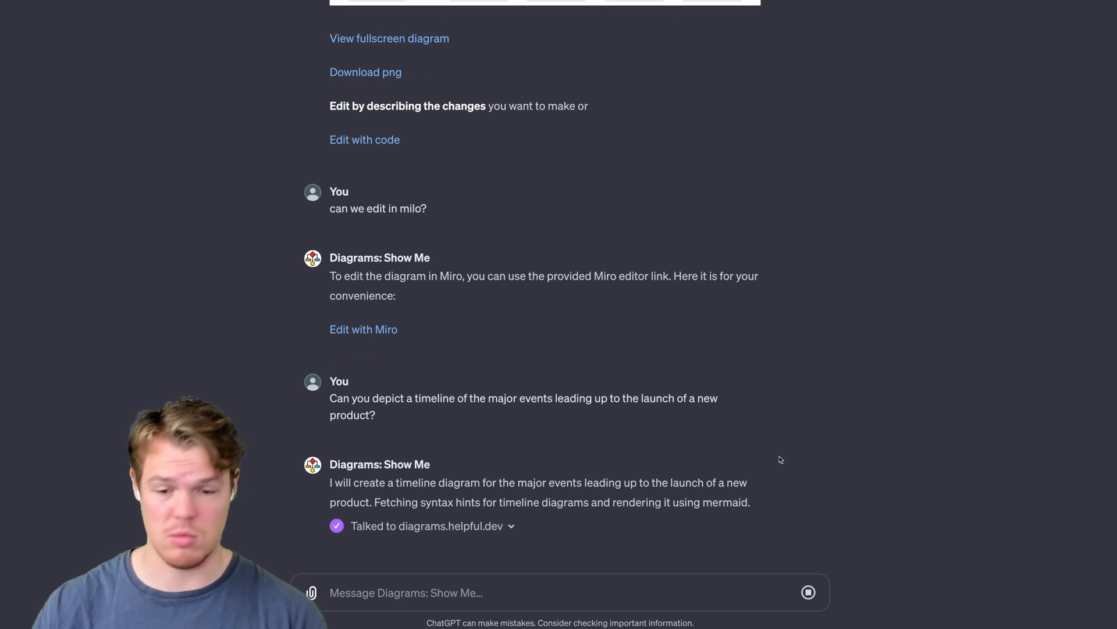
scroll(down, 3)
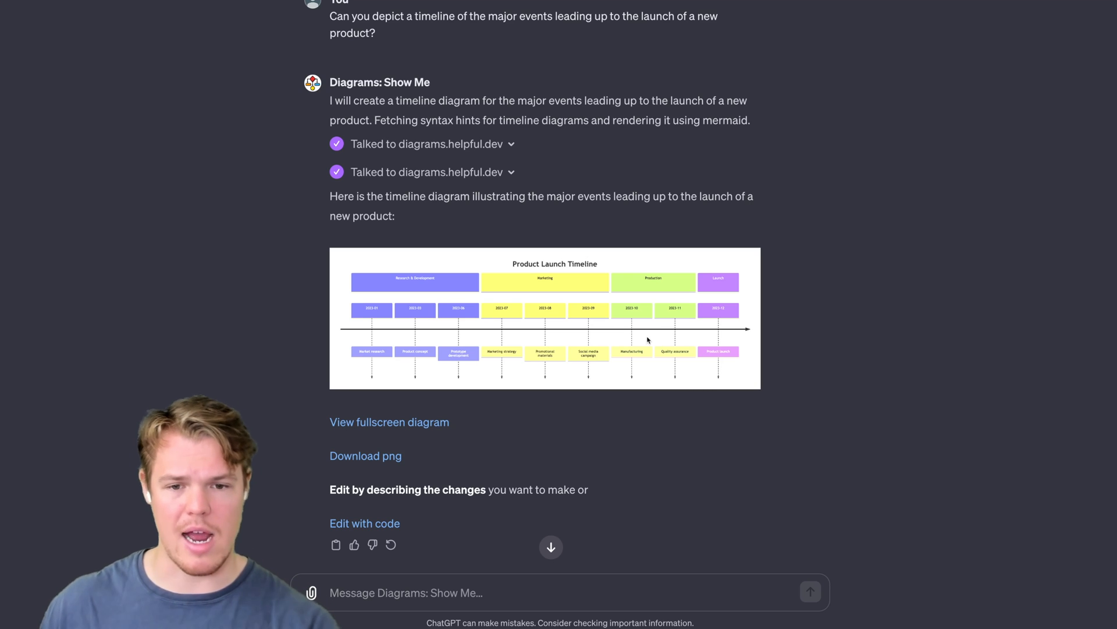
mouse_move(436, 421)
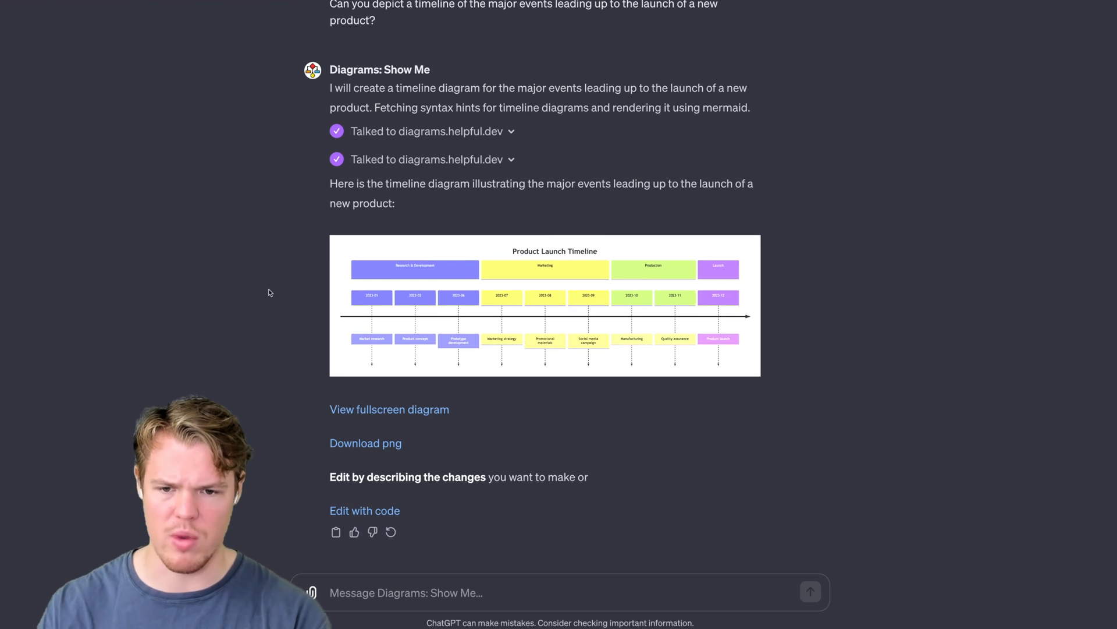
Step: Send 'Ok great can we make it so the year starts in 2025'
text(Ok gr)
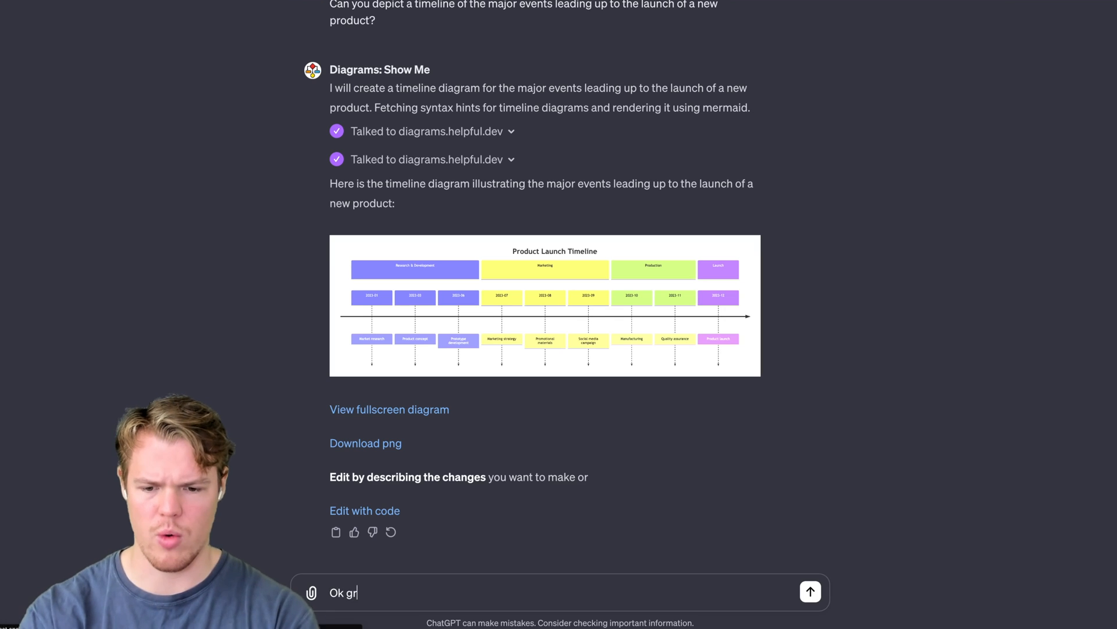
text(eat can we make i)
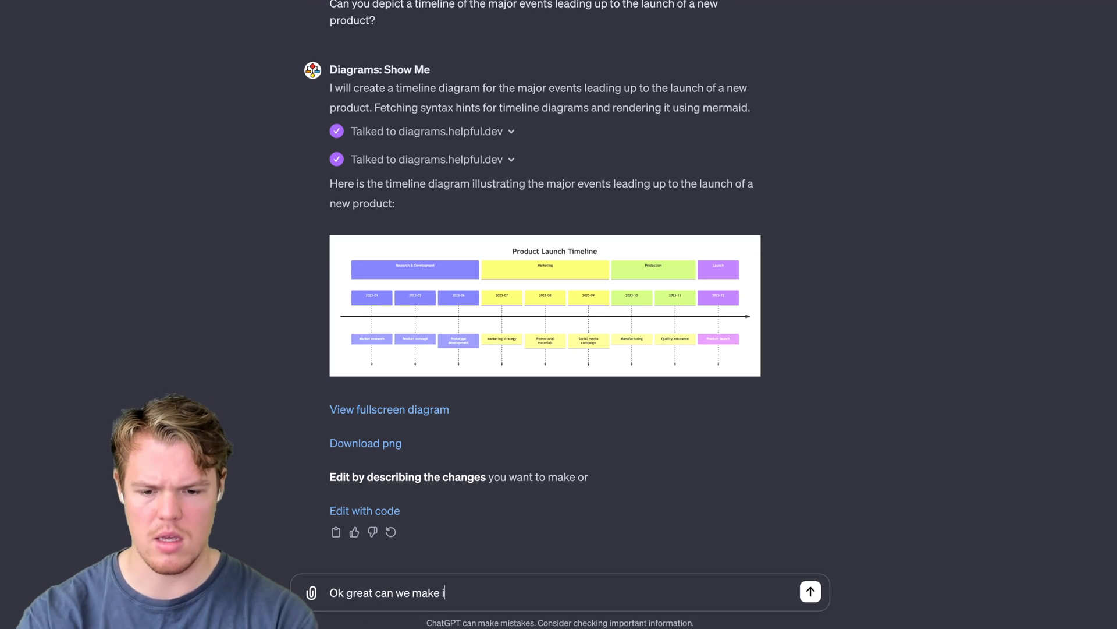
text(it so the year st)
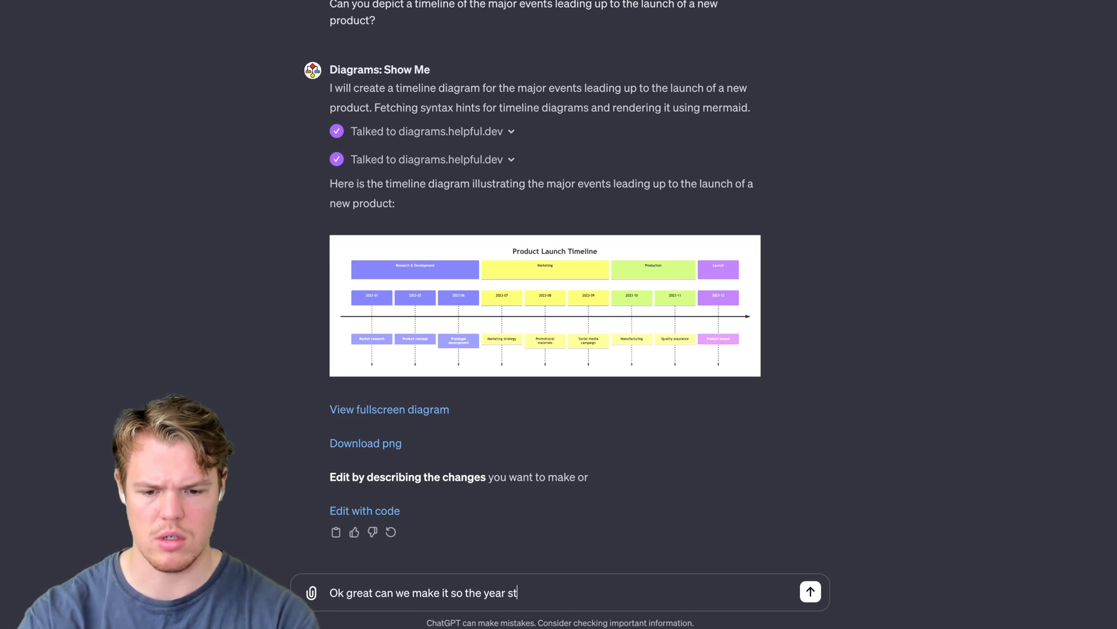
text(arts in 2025)
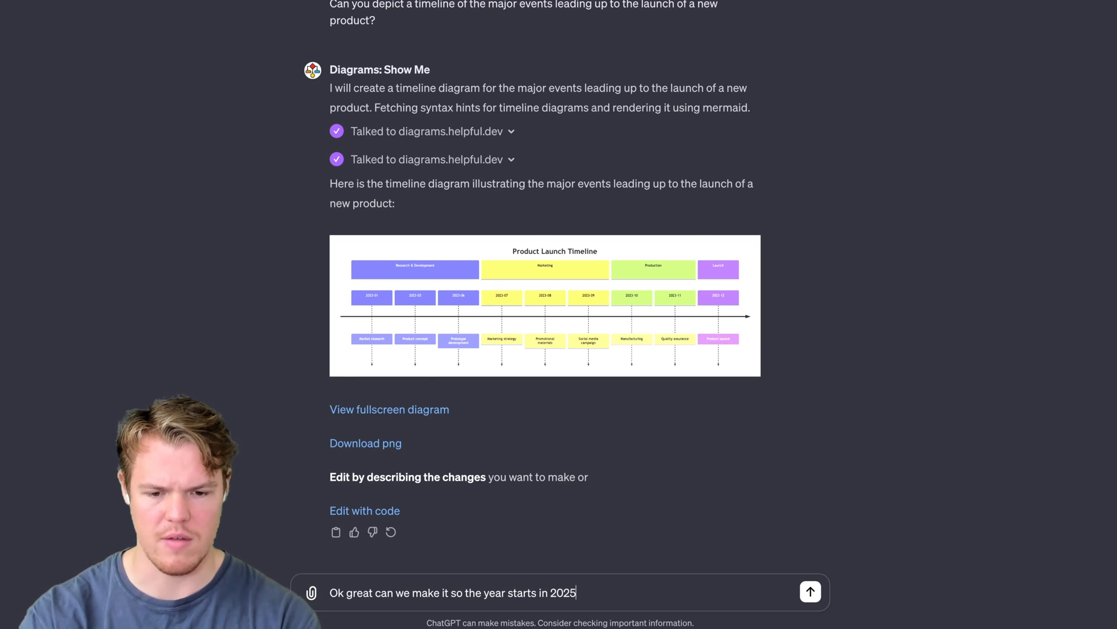
click(810, 592)
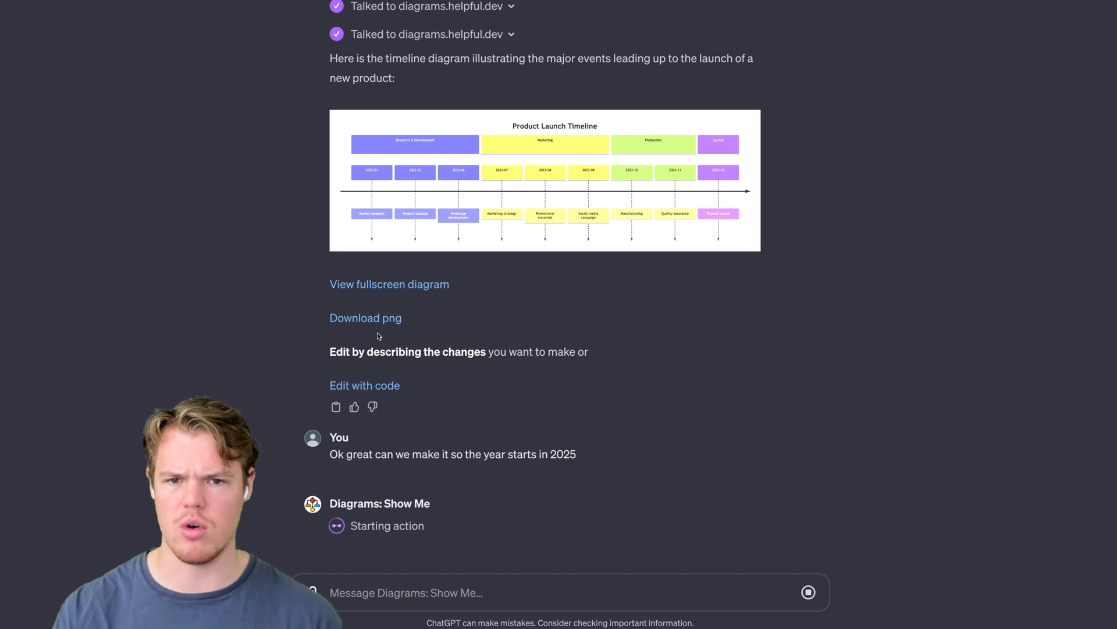
Step: Compare the updated 2025 timeline against the original, then start a new chat
scroll(down, 3)
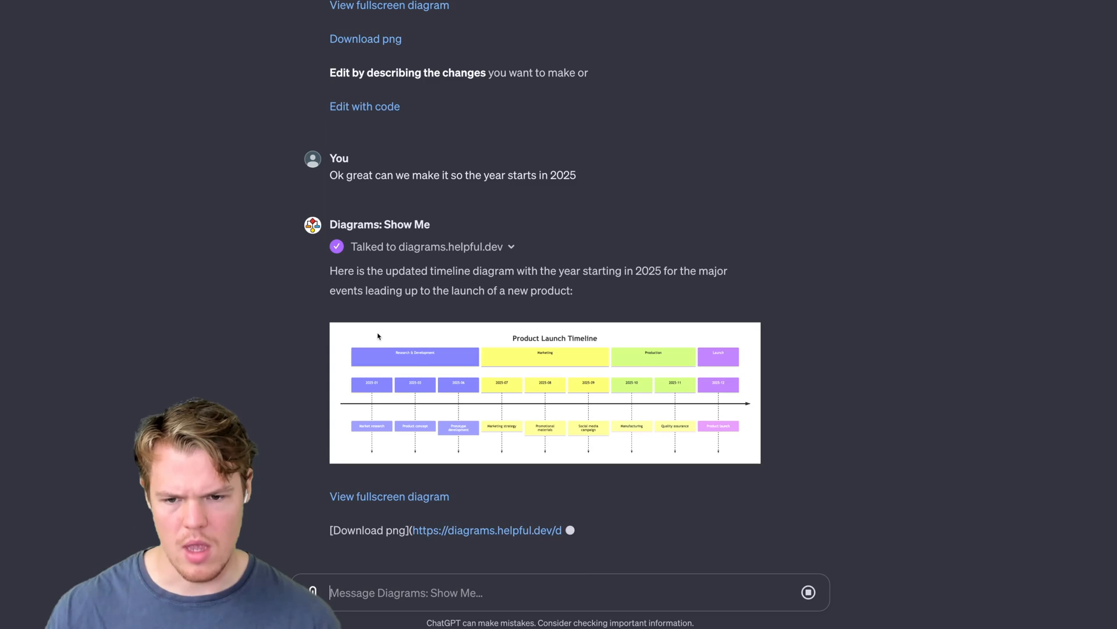
scroll(down, 3)
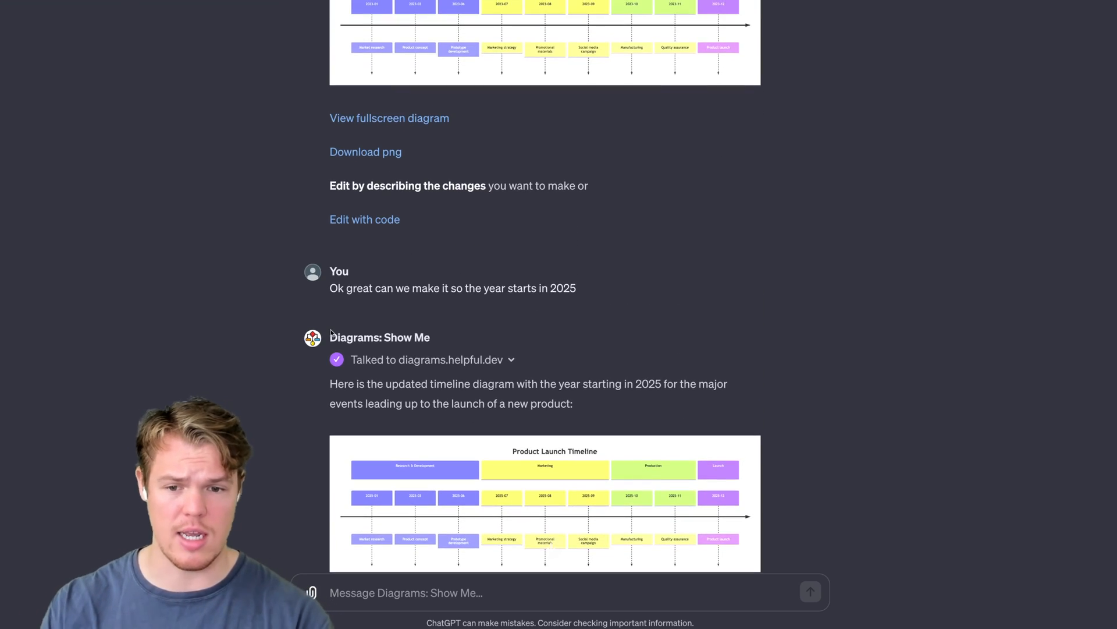
scroll(up, 3)
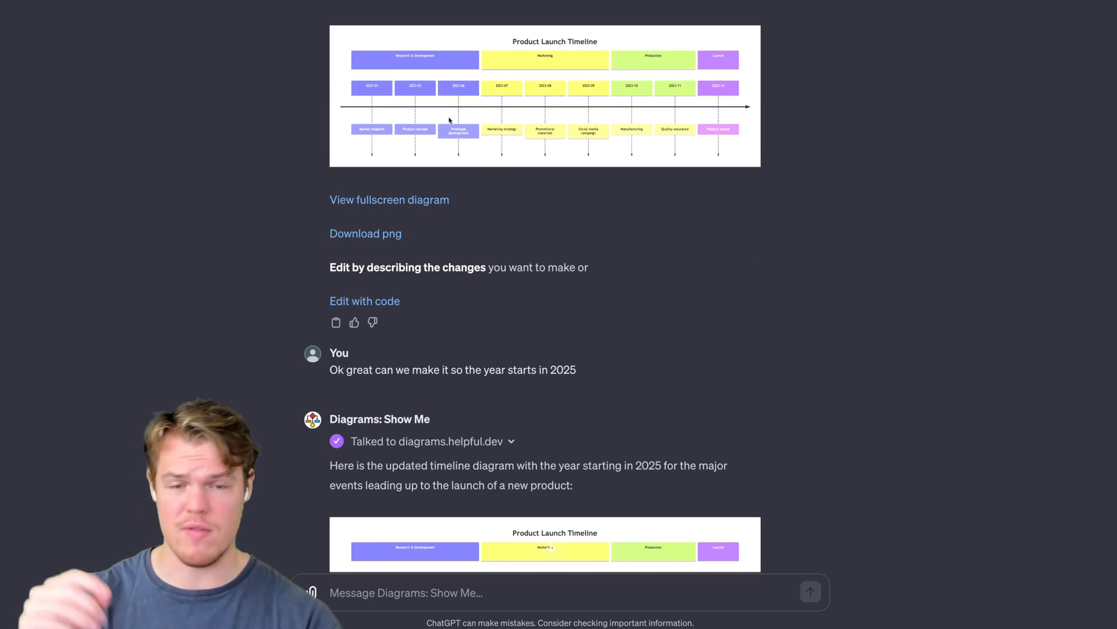
scroll(down, 3)
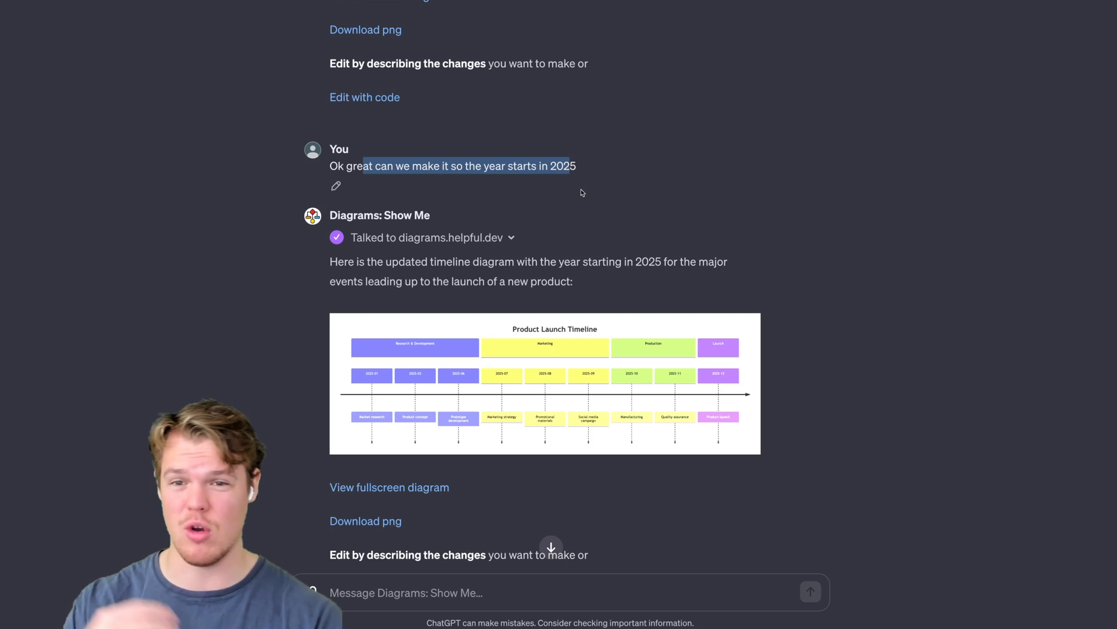
scroll(down, 3)
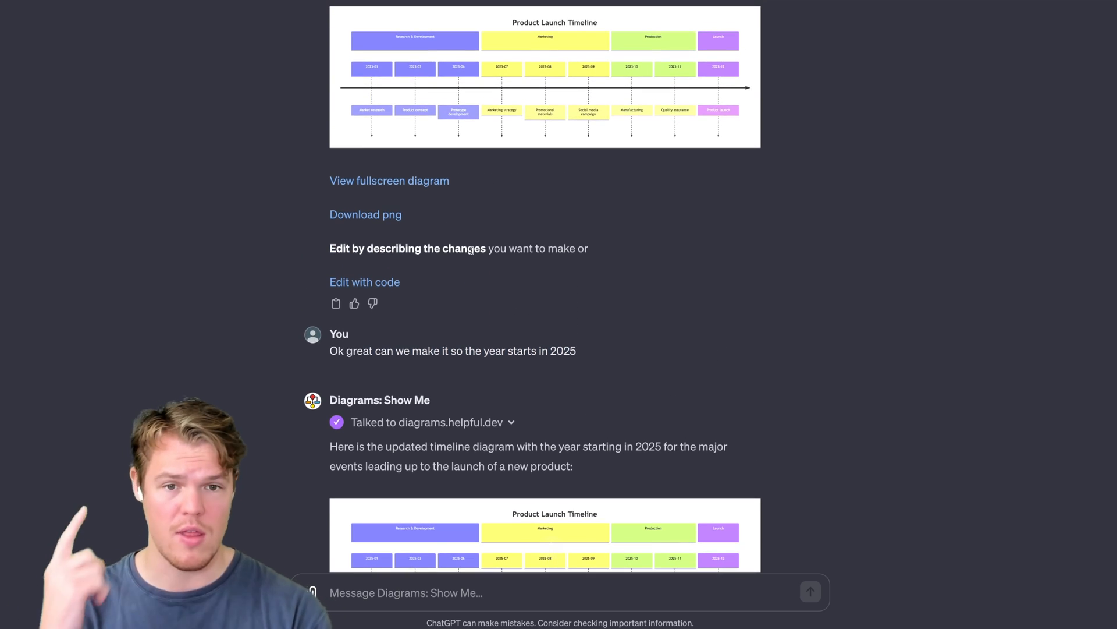
scroll(down, 3)
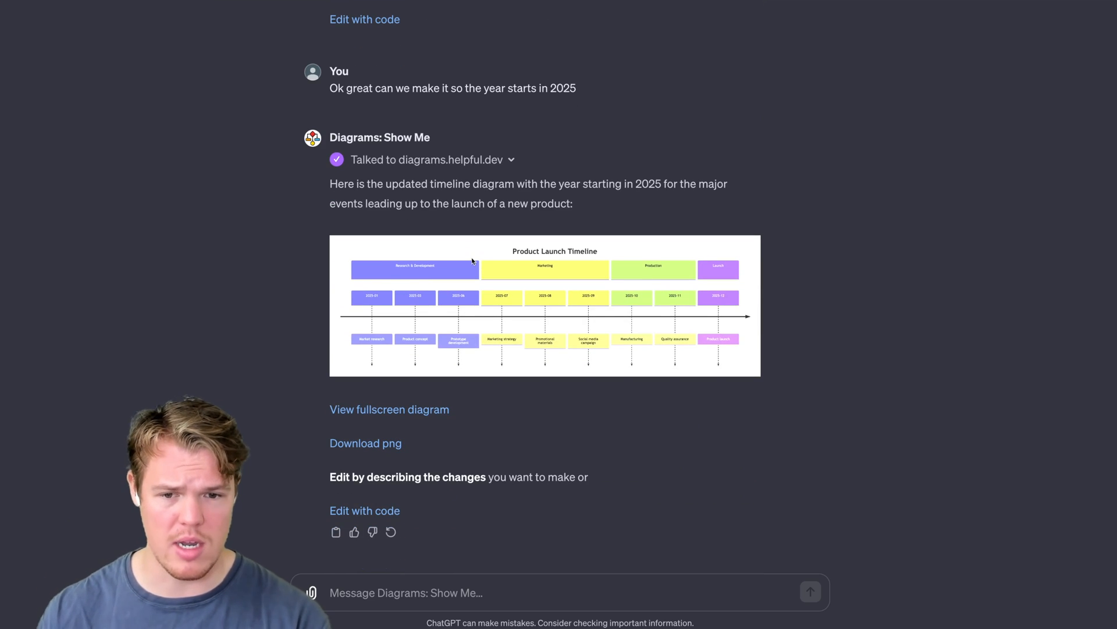
scroll(up, 3)
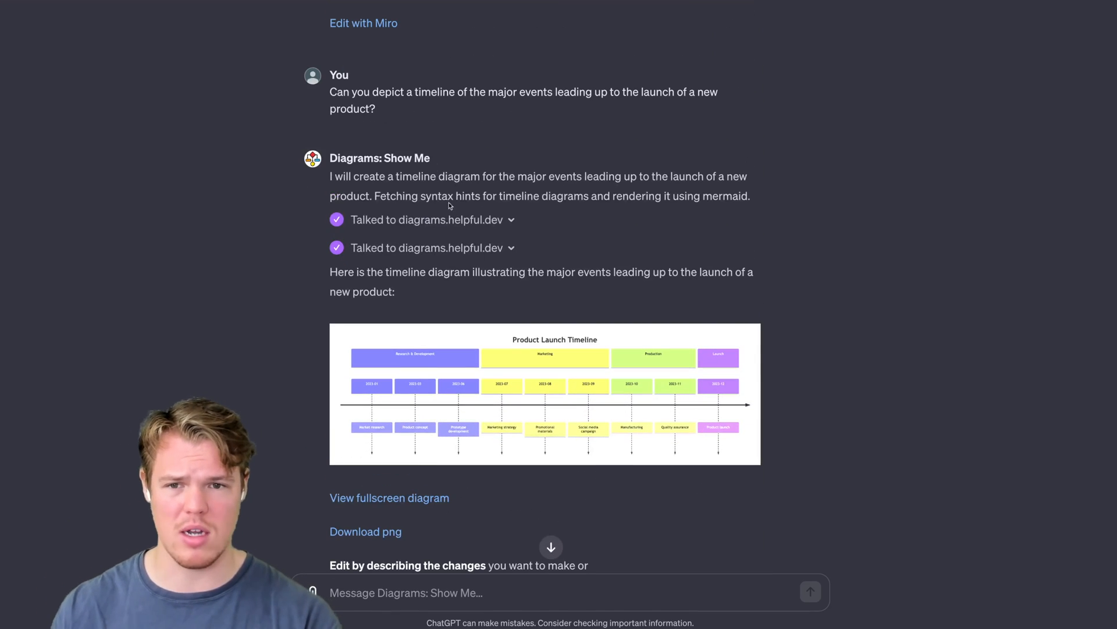
scroll(down, 3)
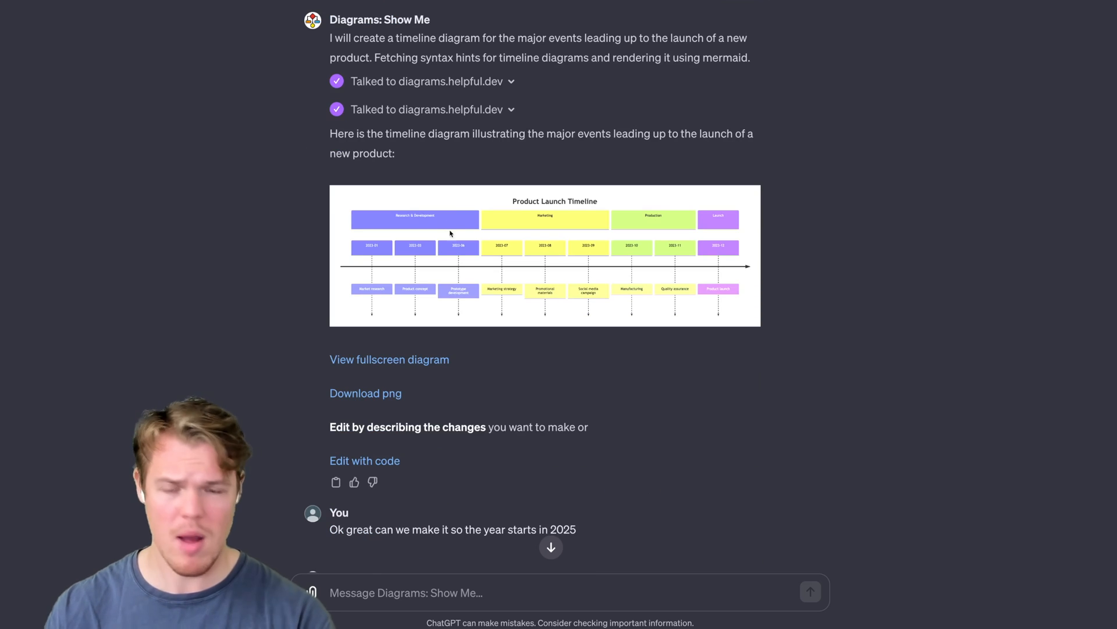
mouse_move(476, 276)
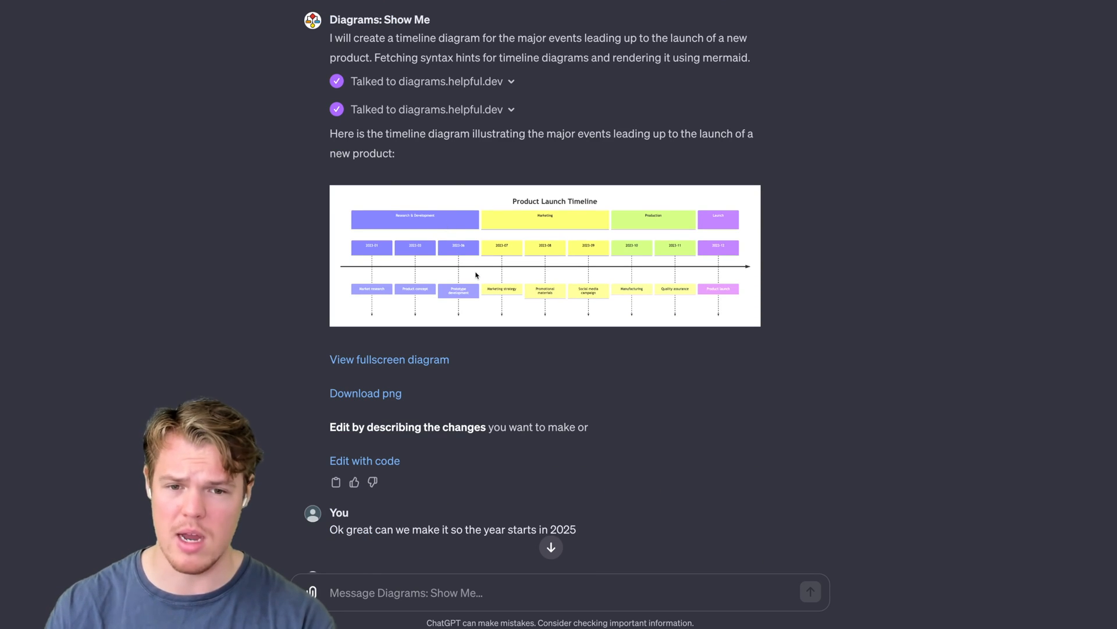
scroll(down, 3)
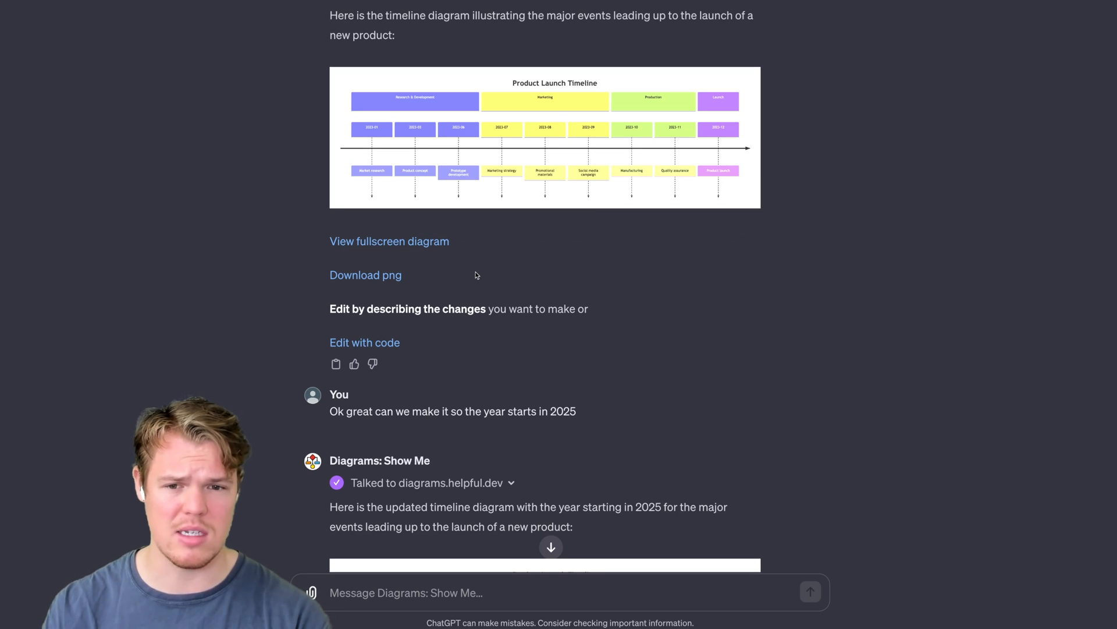
scroll(down, 3)
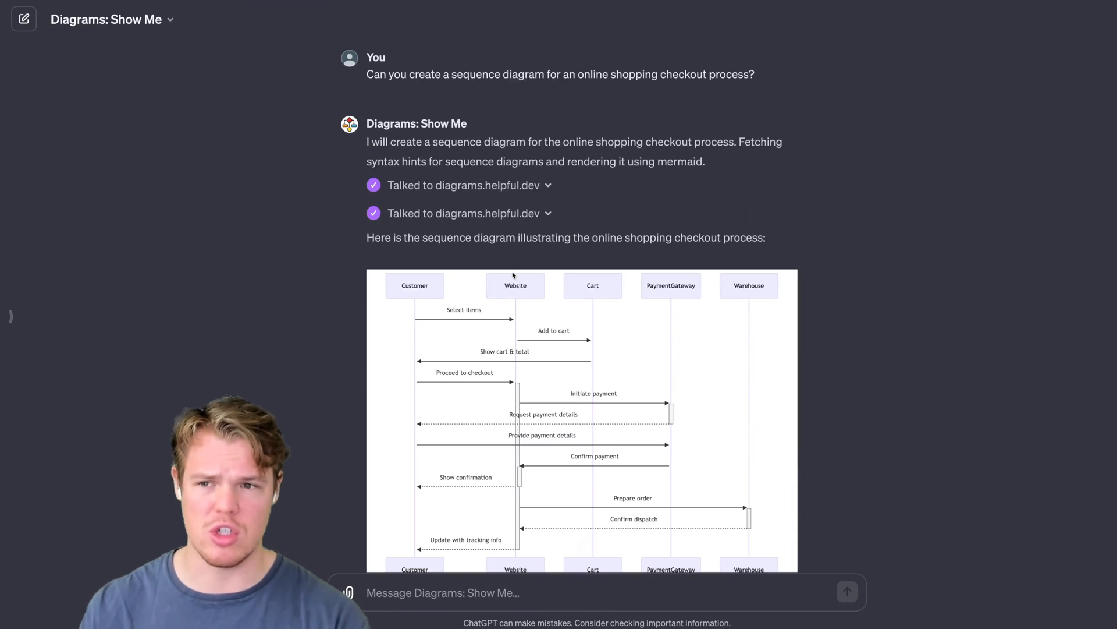
click(23, 19)
text(Generate a mindmap to brainstorm potential features for a new mobile app.)
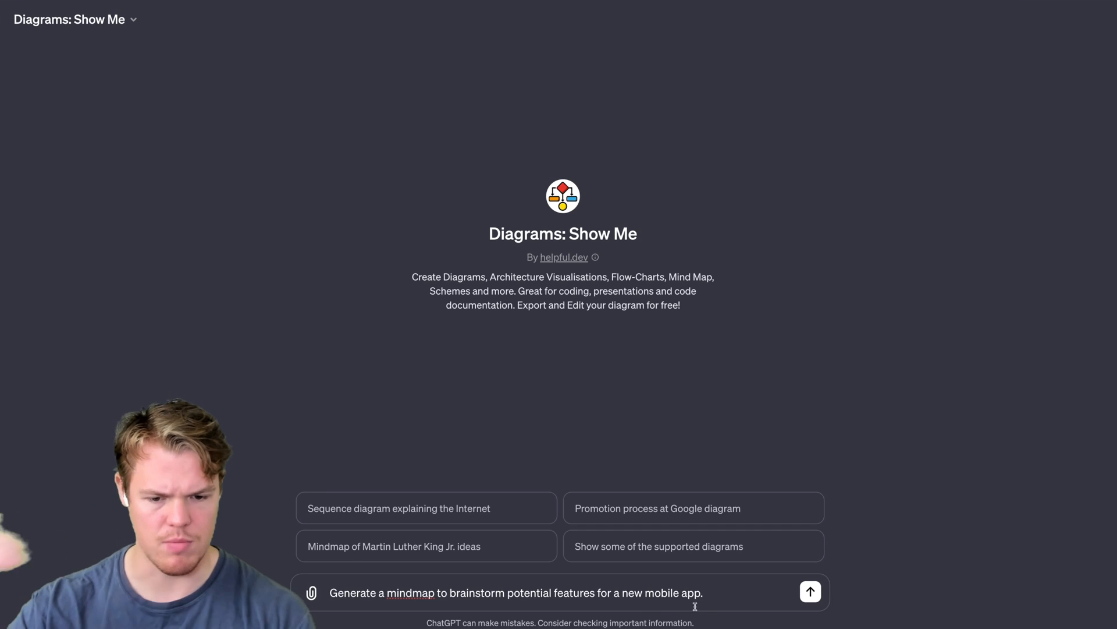
Step: Send the mindmap request for new mobile app features
click(810, 591)
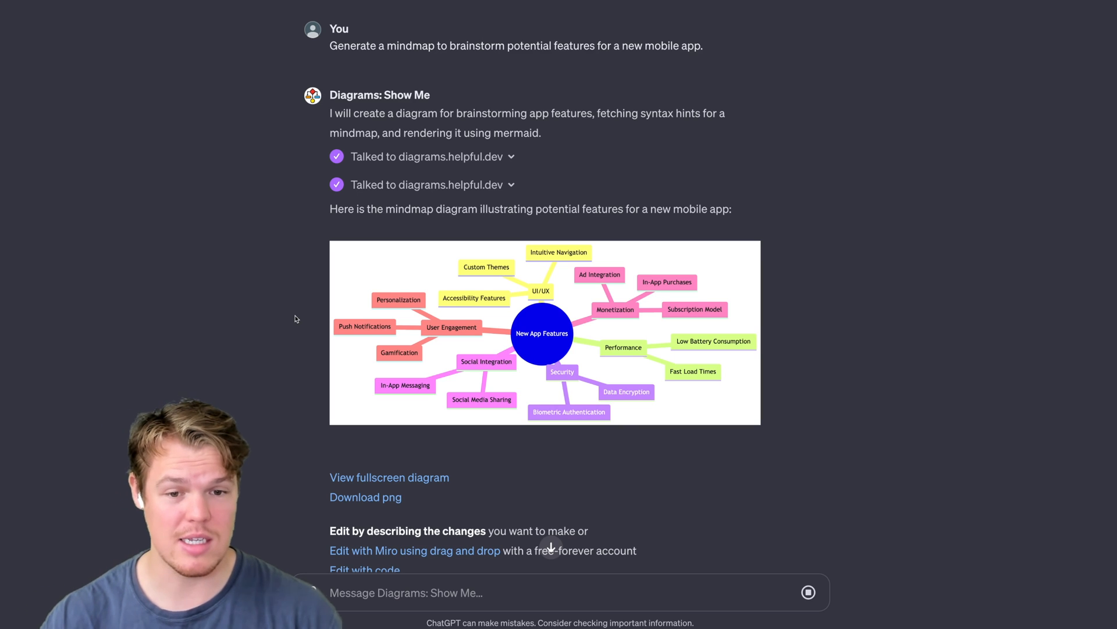
Step: Scroll down to the New App Features mindmap and its Miro edit link
scroll(down, 3)
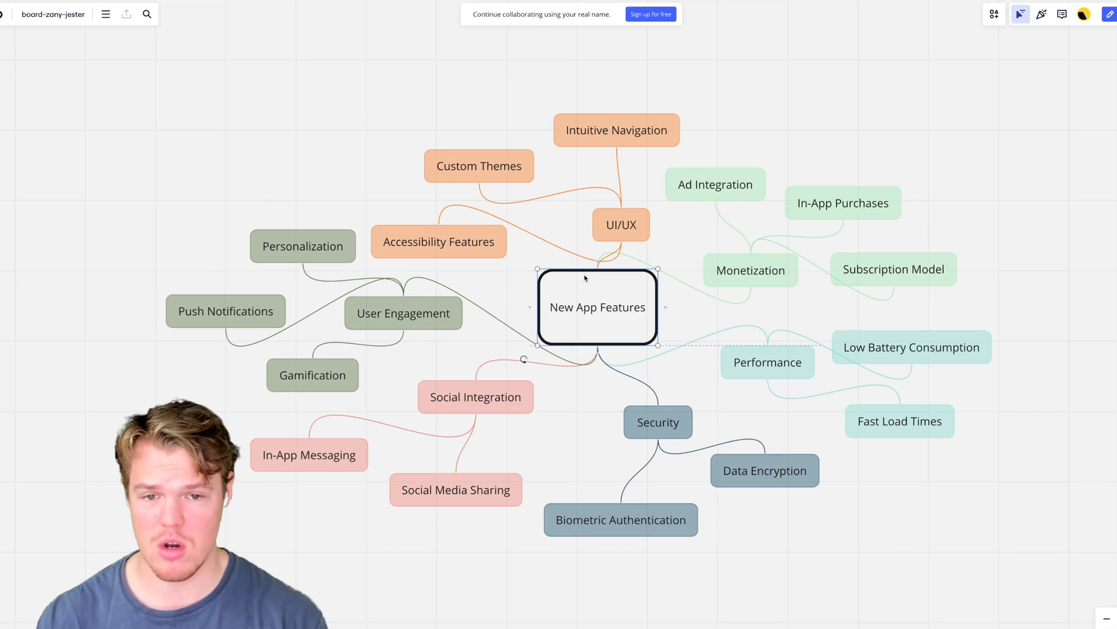
Step: Rename the nodes to 'Brain Features' and 'adsasddsa' on the Miro board
double_click(438, 241)
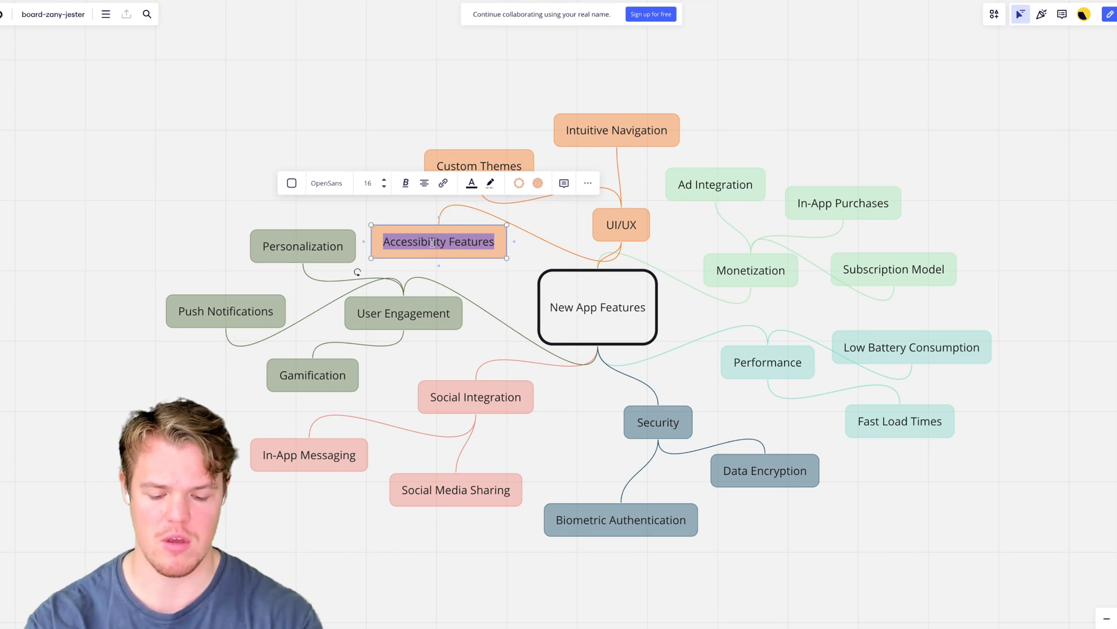
click(432, 241)
text(Brain)
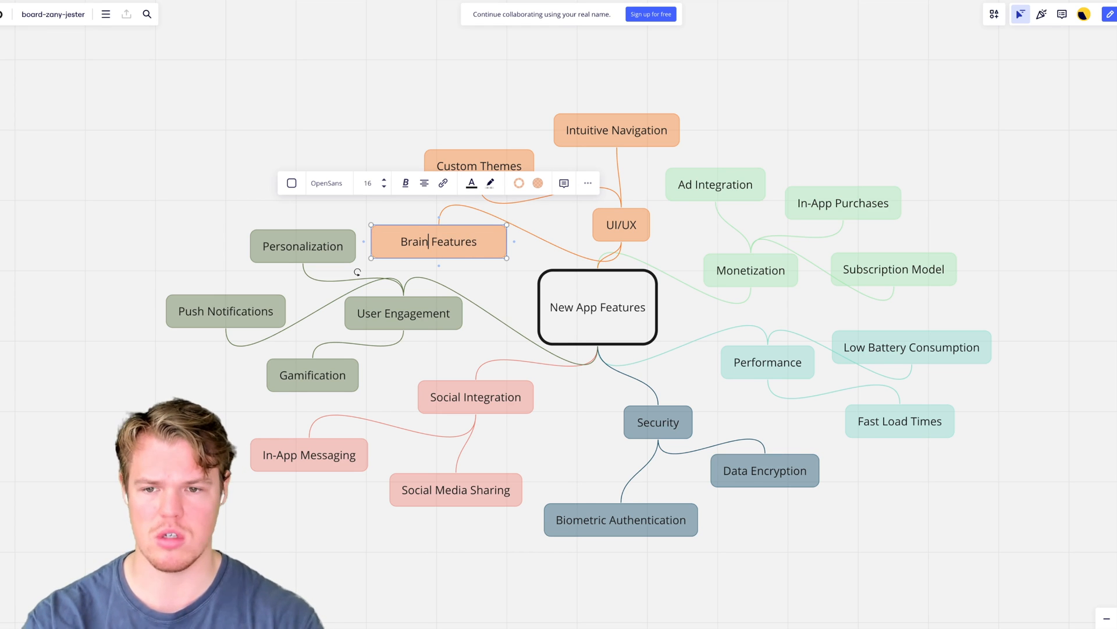
text(adsasddsa)
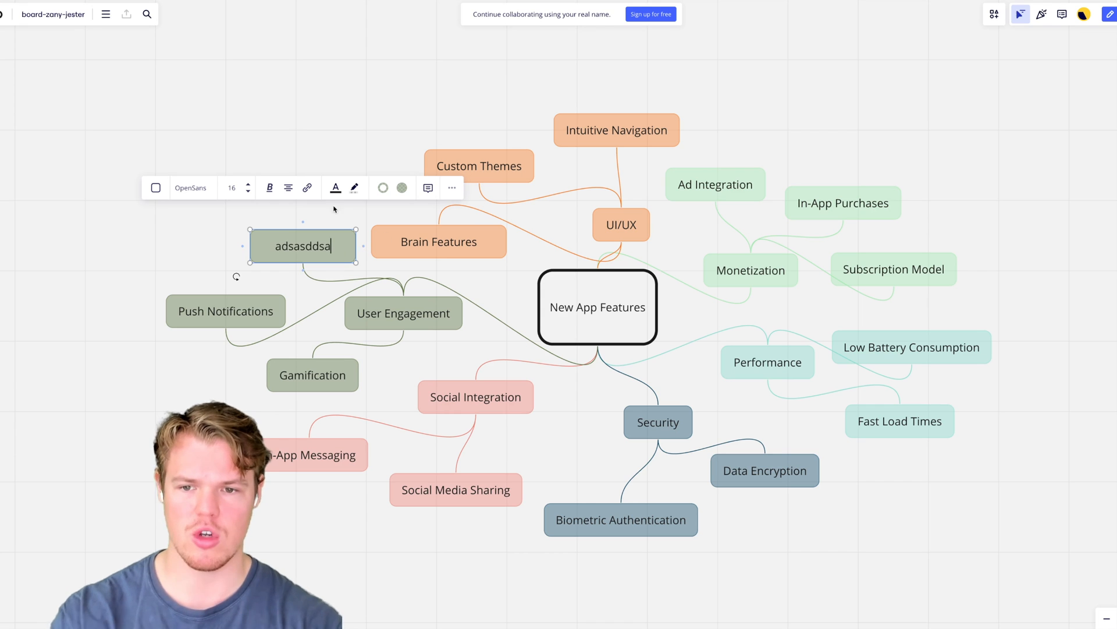
click(232, 76)
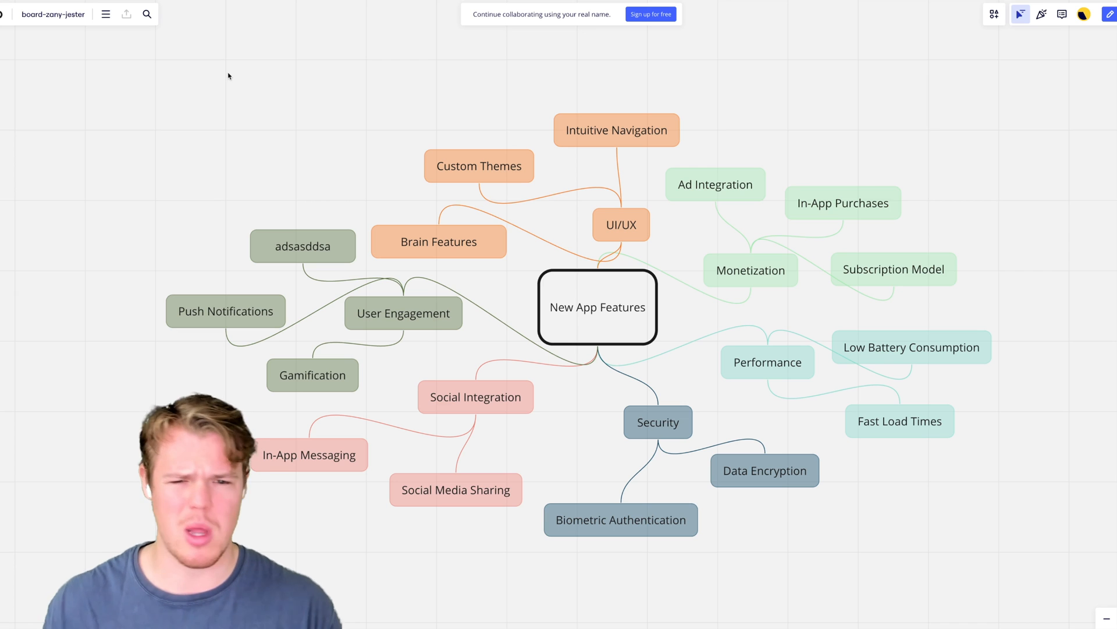
mouse_move(700, 330)
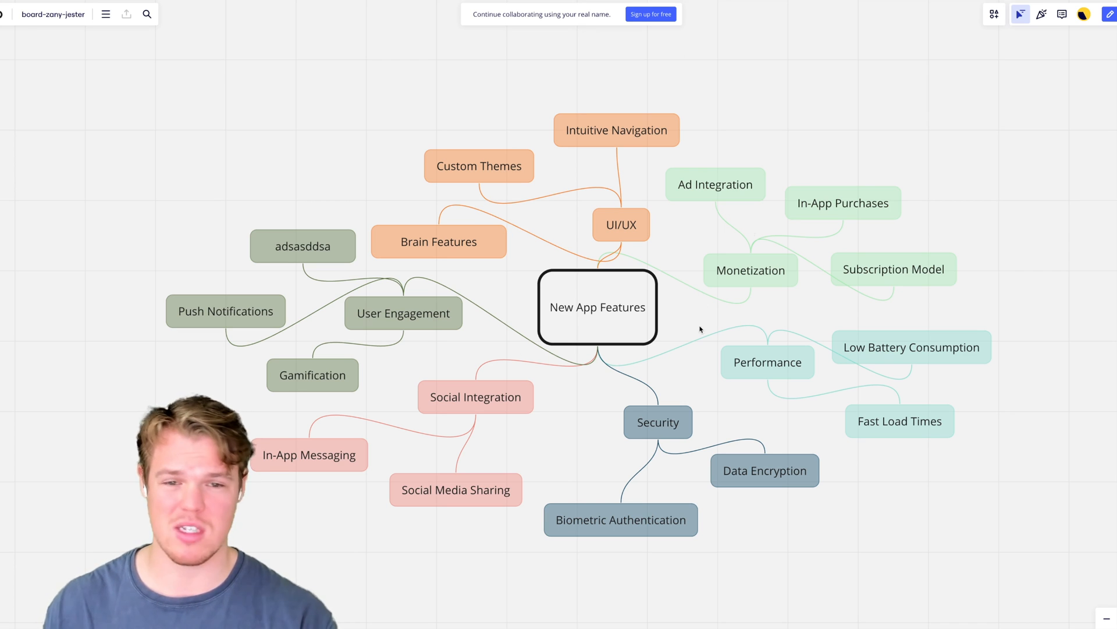
mouse_move(682, 216)
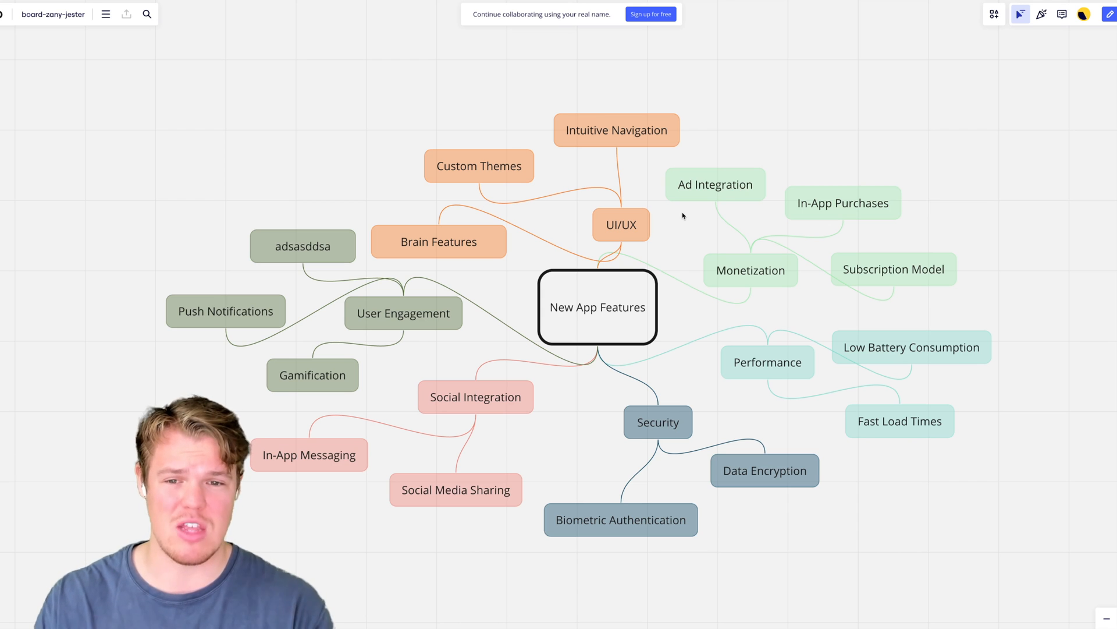
mouse_move(599, 151)
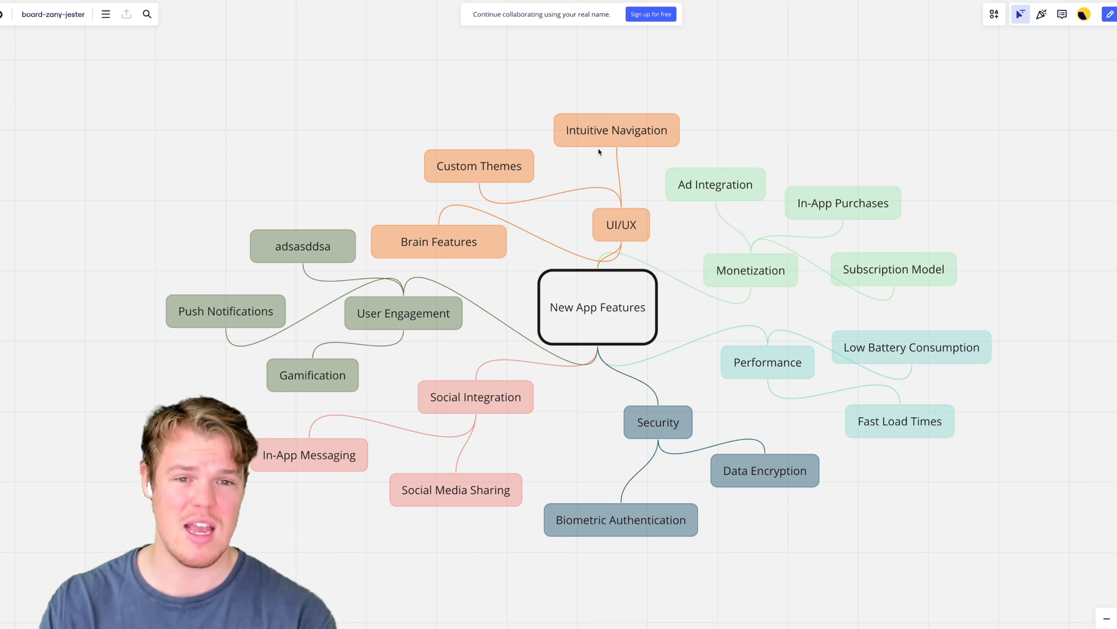